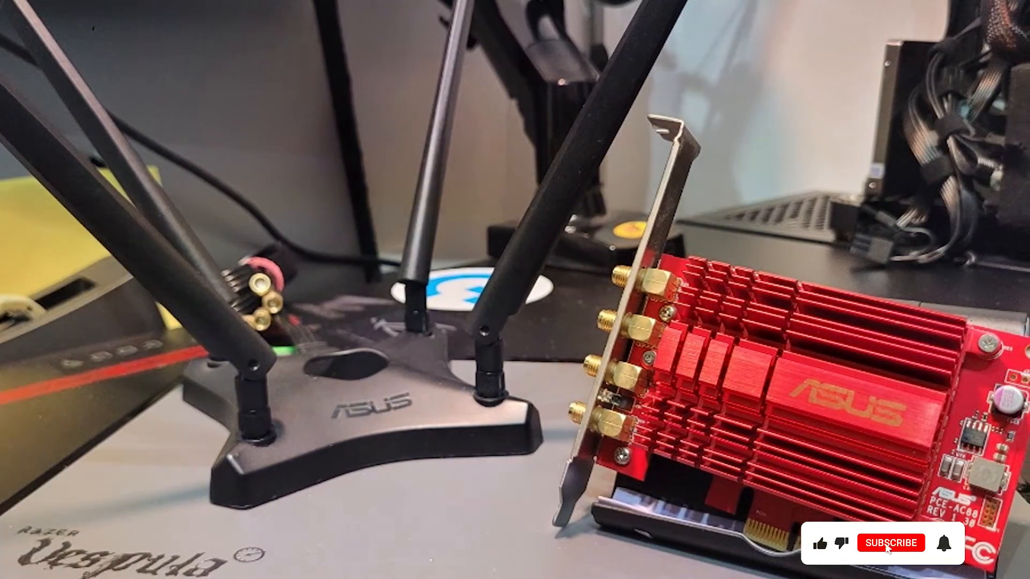
pyautogui.click(892, 542)
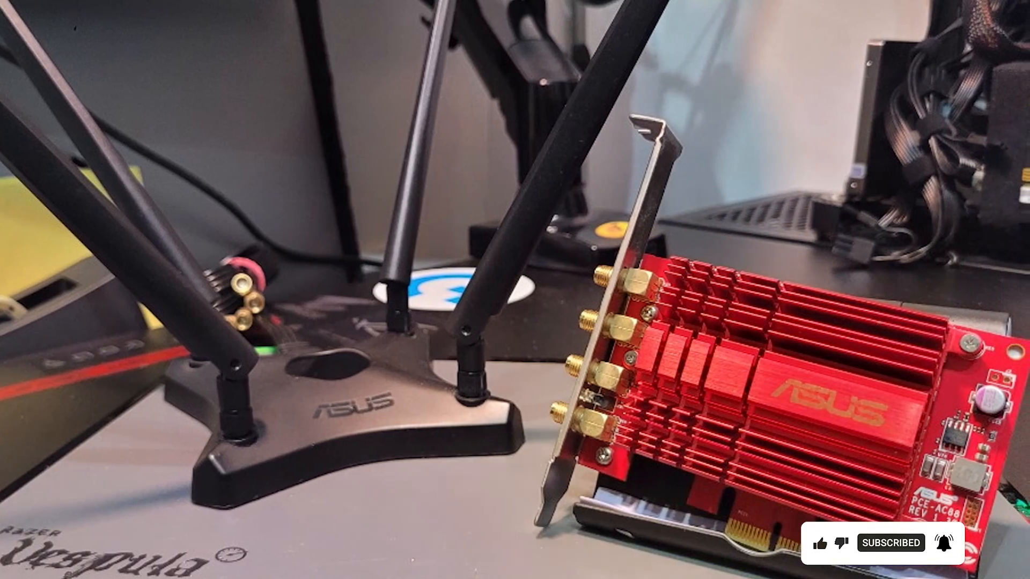